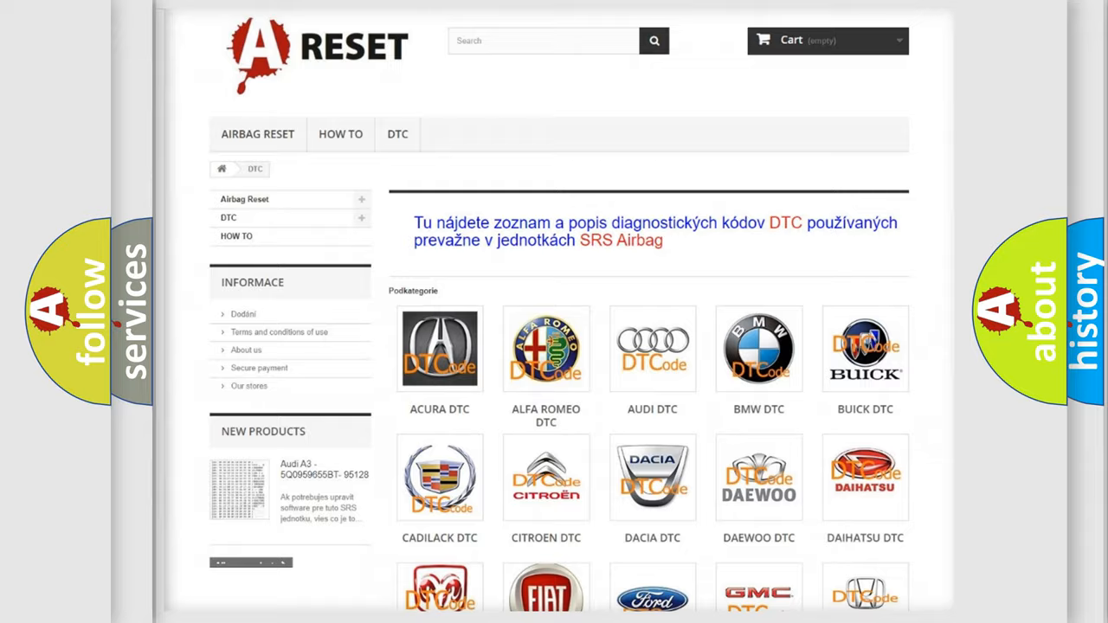
- Scroll to the SATURN DTC logo, open it, and browse the Saturn diagnostic code list
{"action": "scroll", "scroll_direction": "down", "scroll_amount": 3}
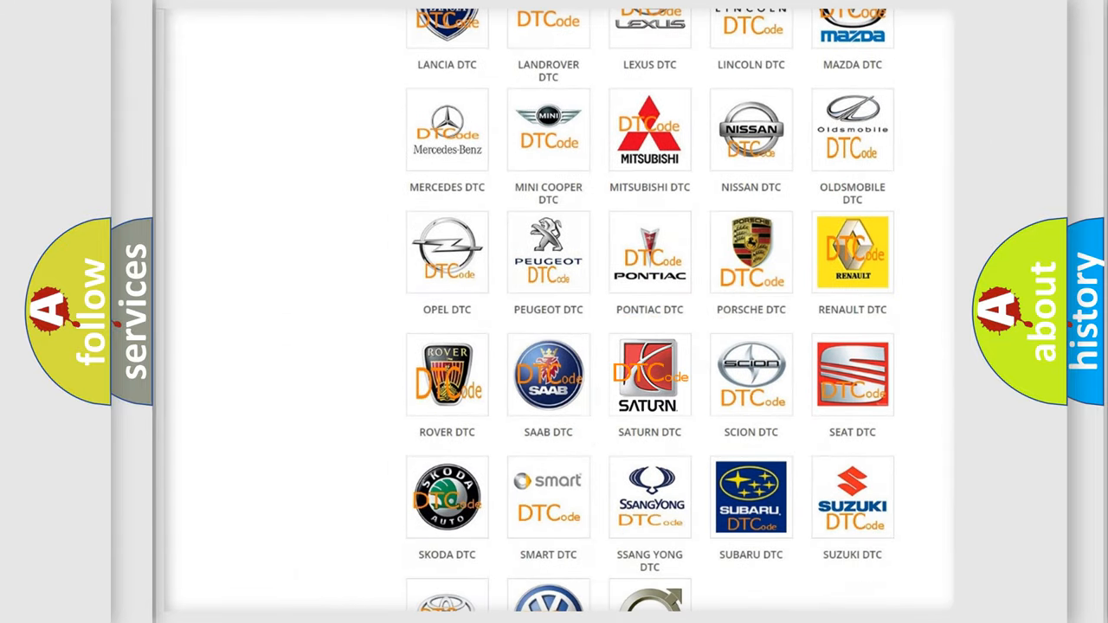
{"action": "left_click", "coordinate": [650, 374]}
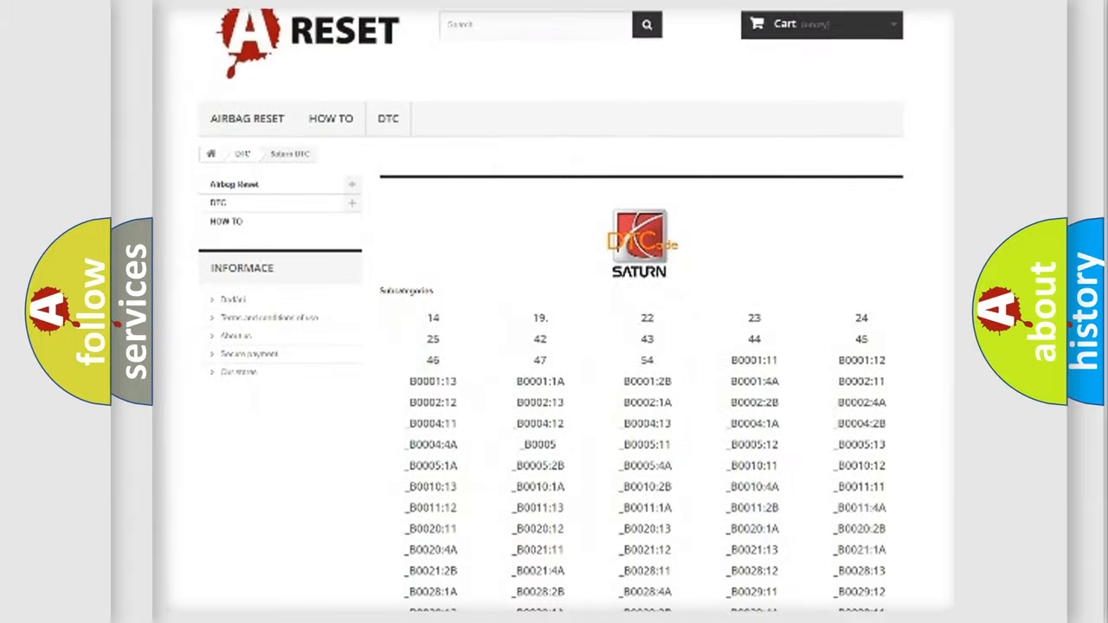
{"action": "scroll", "scroll_direction": "down", "scroll_amount": 3}
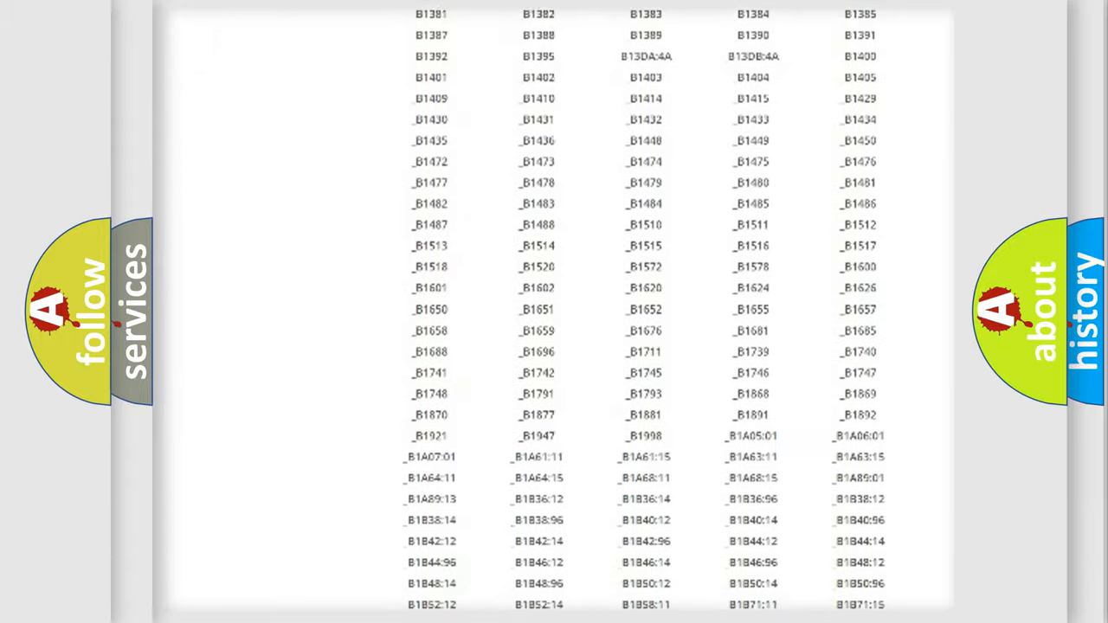